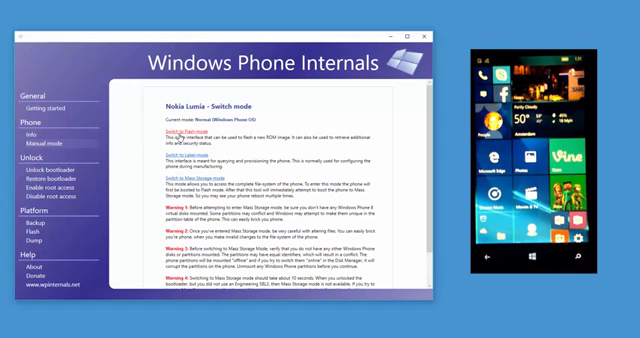
Step: Switch the Nokia Lumia from Normal mode into Flash mode
{"action": "left_click", "coordinate": [182, 124]}
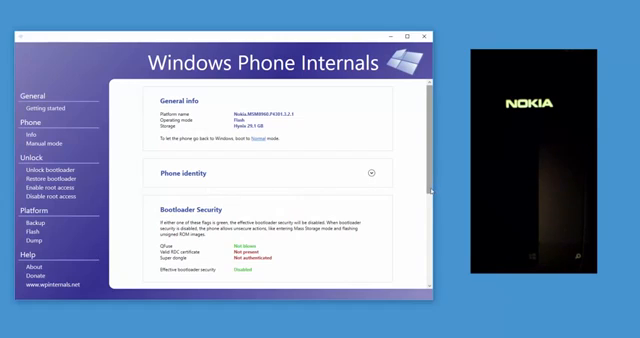
Step: Scroll the phone info to the Bootloader Security section showing effective security disabled
{"action": "scroll", "scroll_direction": "down", "scroll_amount": 3}
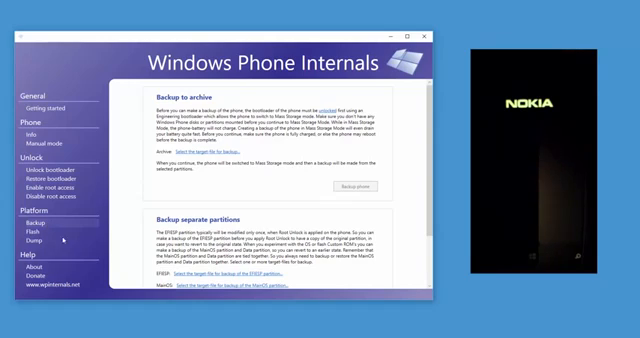
Step: Scroll past the backup options and show the Flash page for custom ROM and FFU flashing
{"action": "scroll", "scroll_direction": "down", "scroll_amount": 3}
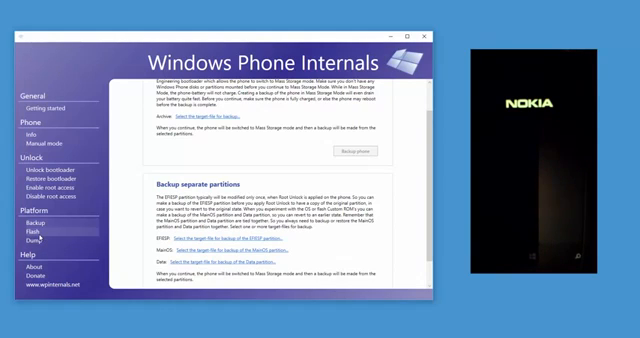
{"action": "left_click", "coordinate": [34, 225]}
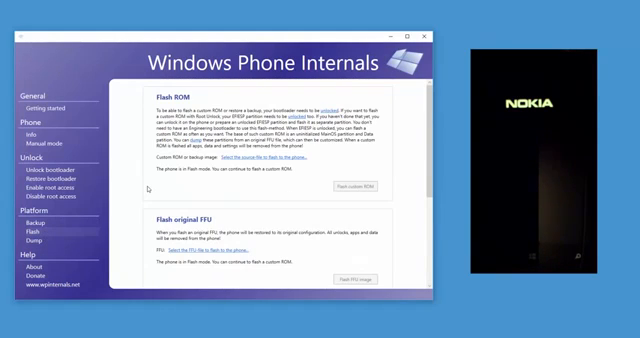